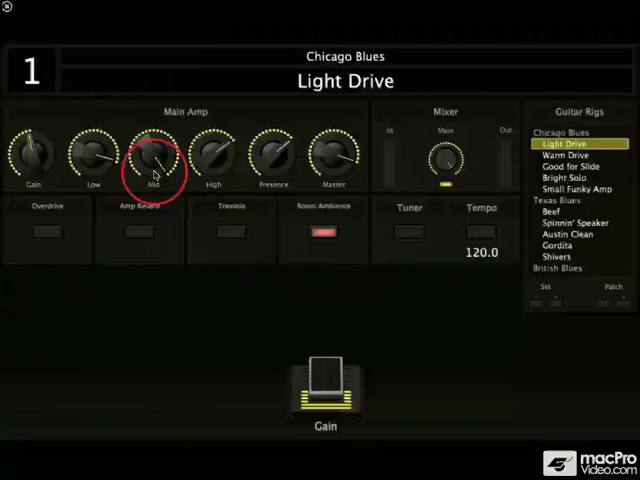
- Switch on the Overdrive stomp box in the Light Drive patch, keeping Room Ambience active
left_click(136, 232)
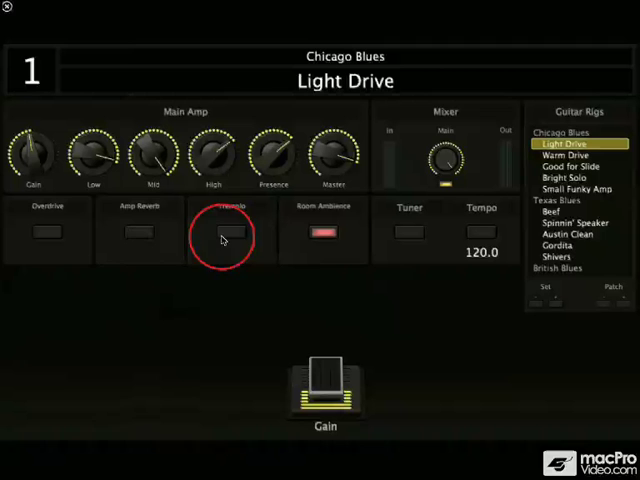
left_click(48, 232)
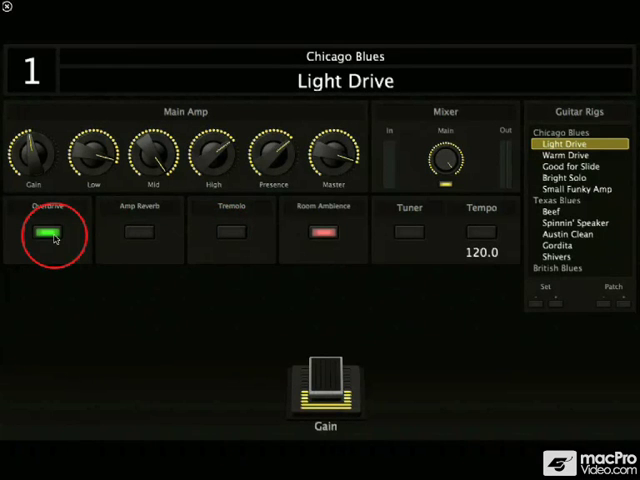